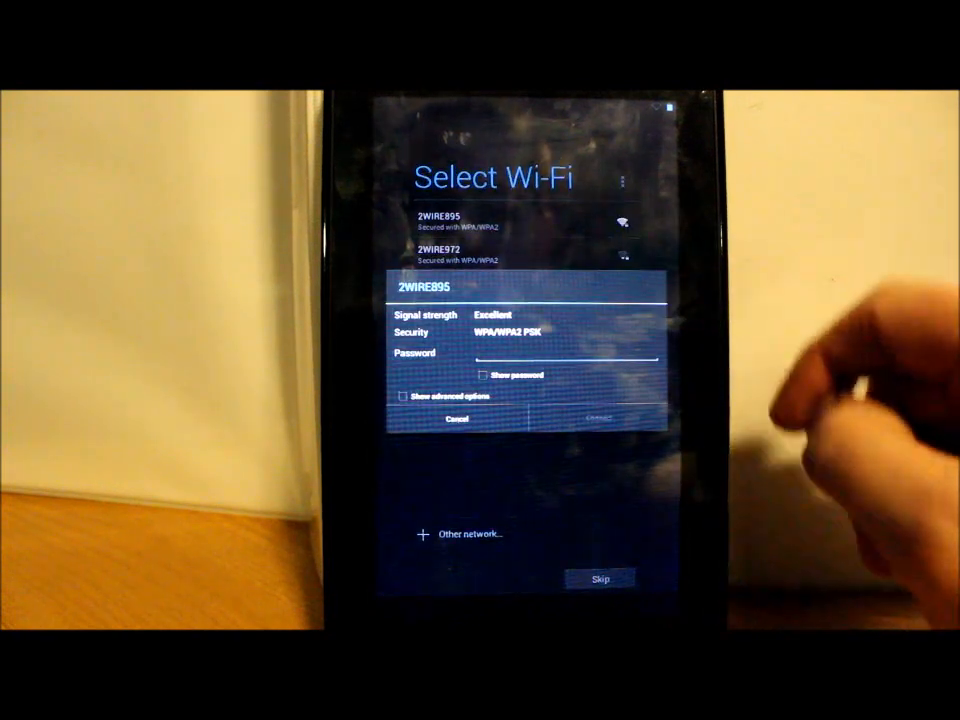
Select the 2WIRE895 network and begin typing its Wi-Fi password
left_click(550, 352)
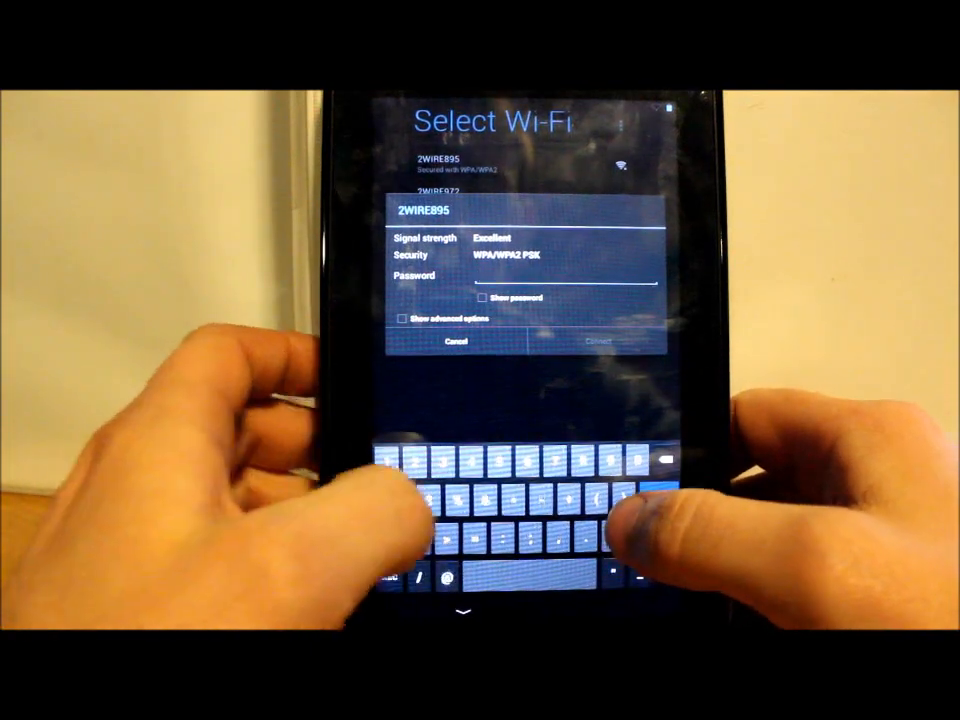
left_click(596, 344)
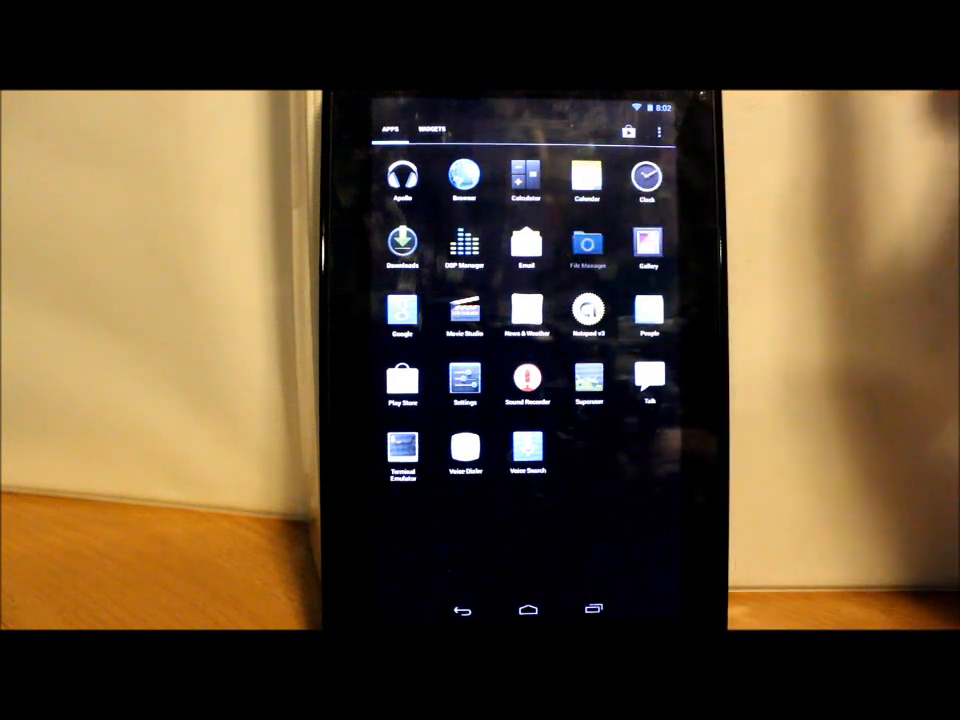
Look through File Manager (dismissing its welcome) and a blank Notepad note, then leave the editor
left_click(588, 250)
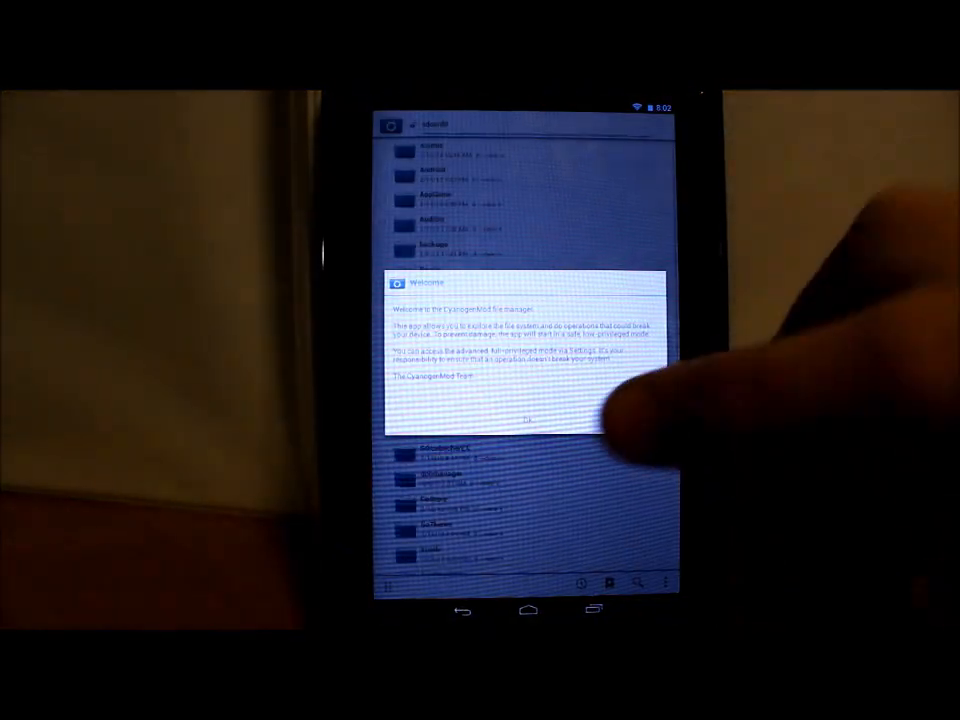
left_click(528, 420)
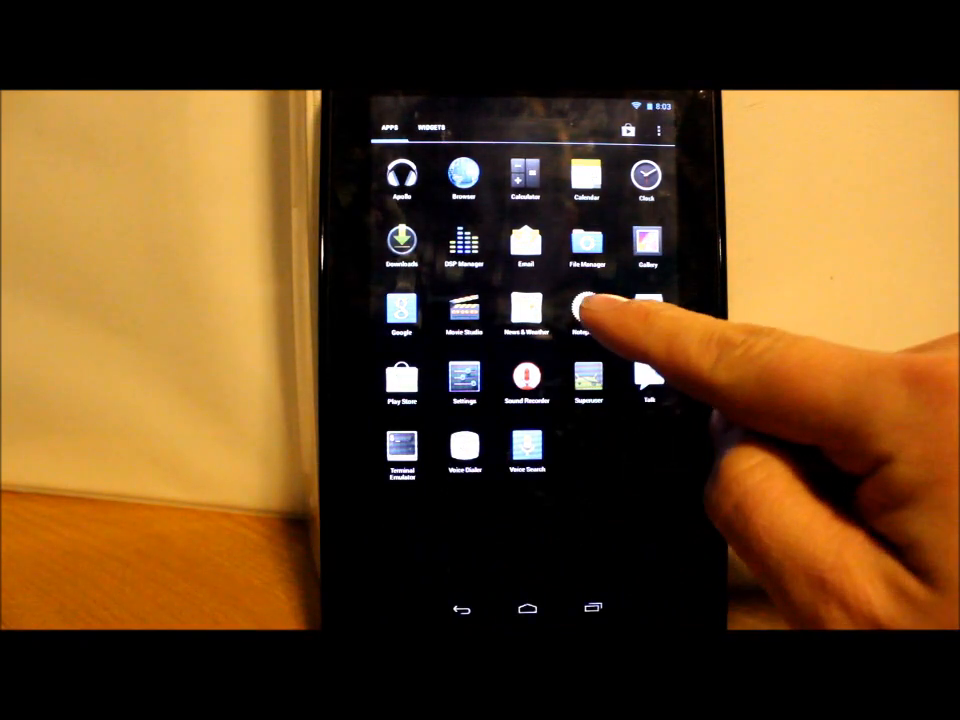
left_click(588, 310)
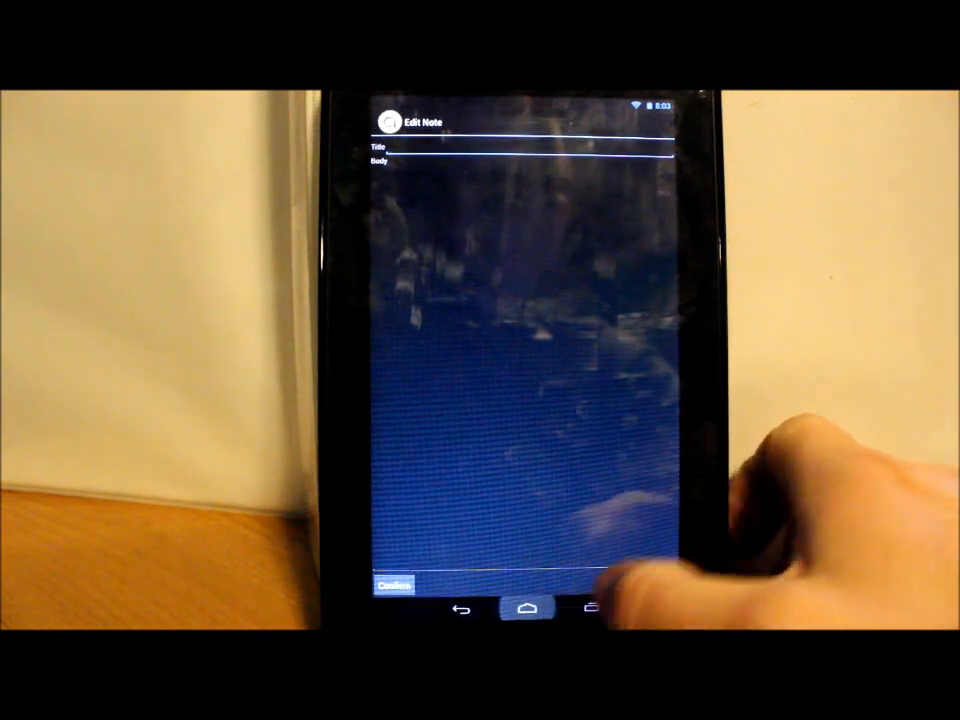
left_click(528, 608)
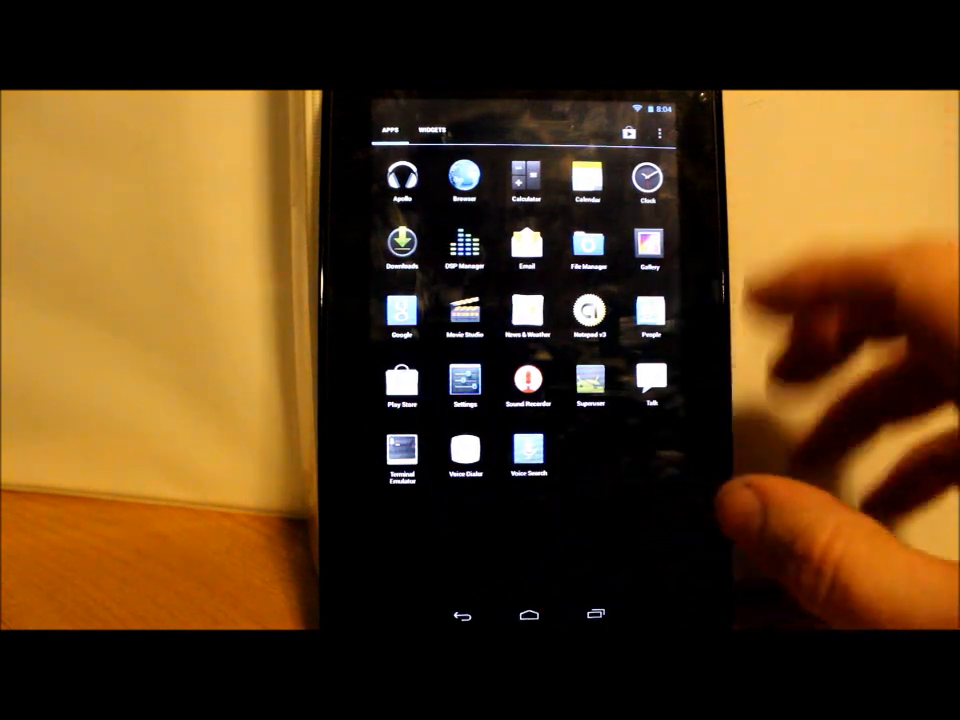
Browse the Widgets list and go into the tablet's Settings
left_click(430, 132)
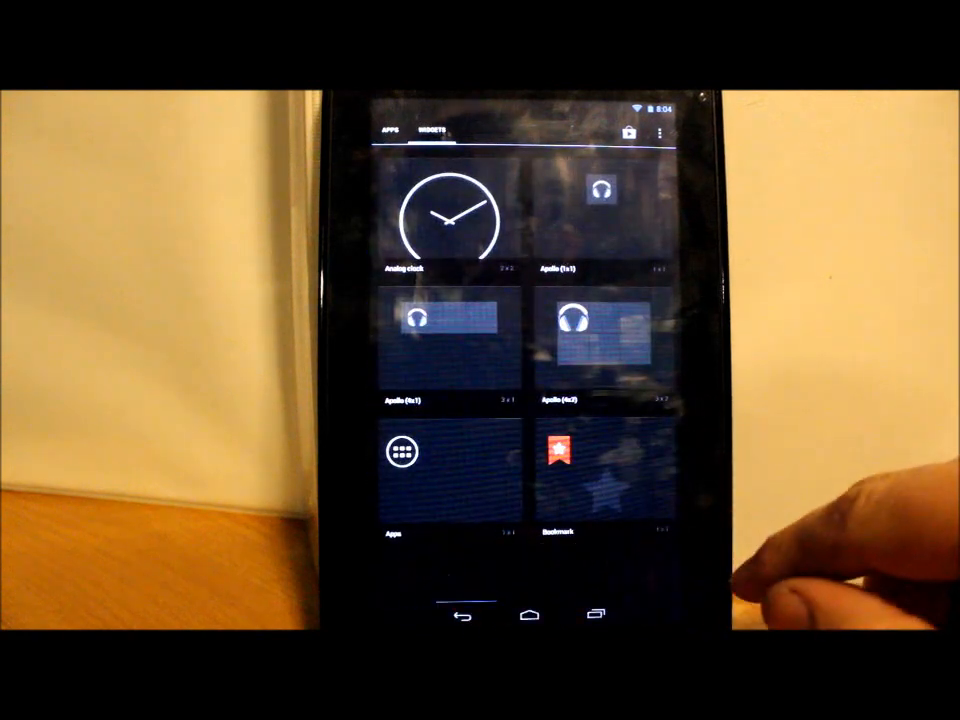
scroll("down", 3)
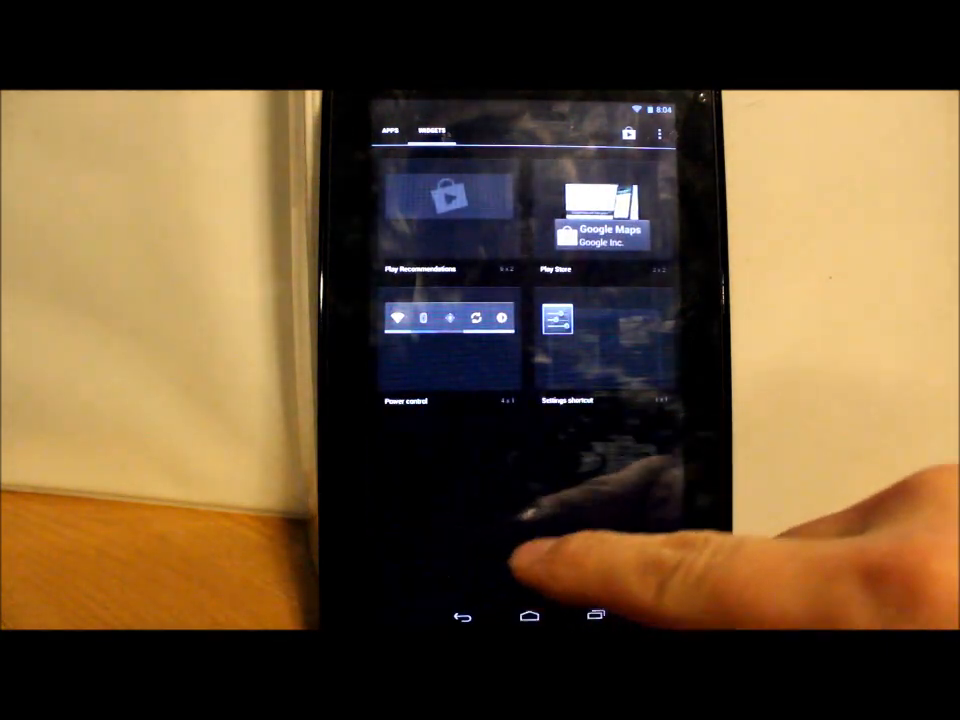
left_click(388, 132)
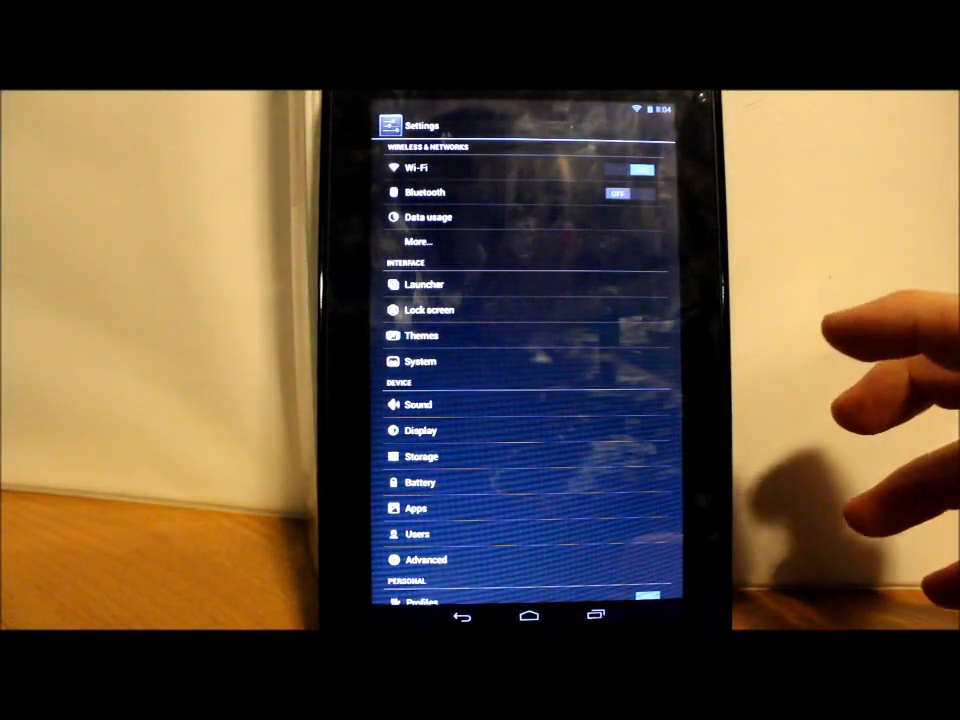
mouse_move(850, 200)
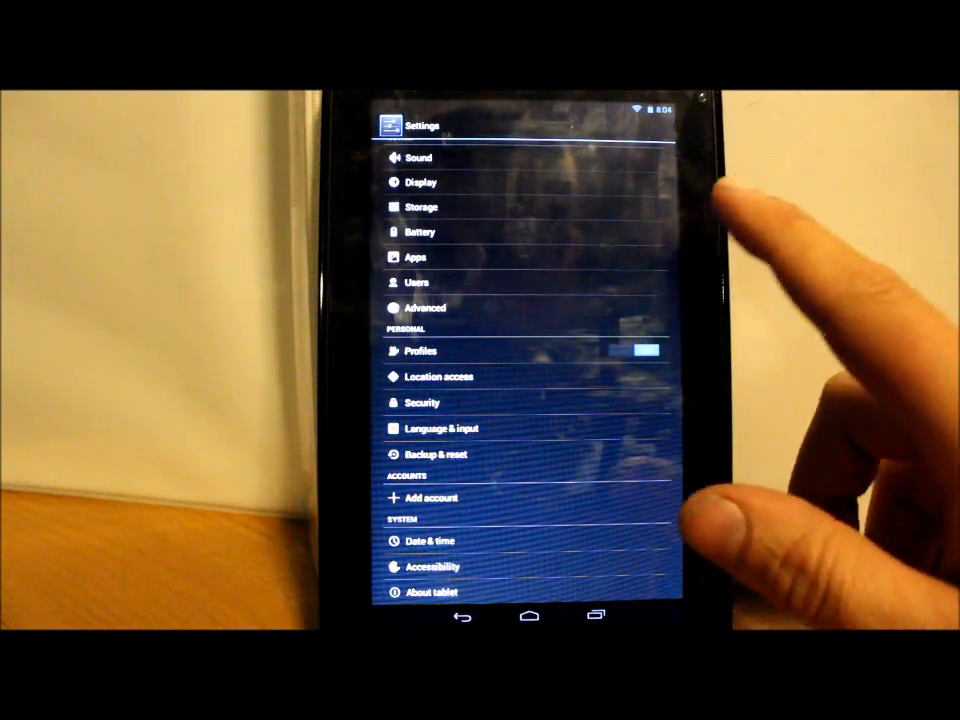
Scroll the Settings list and enter the System page under Interface
scroll("down", 3)
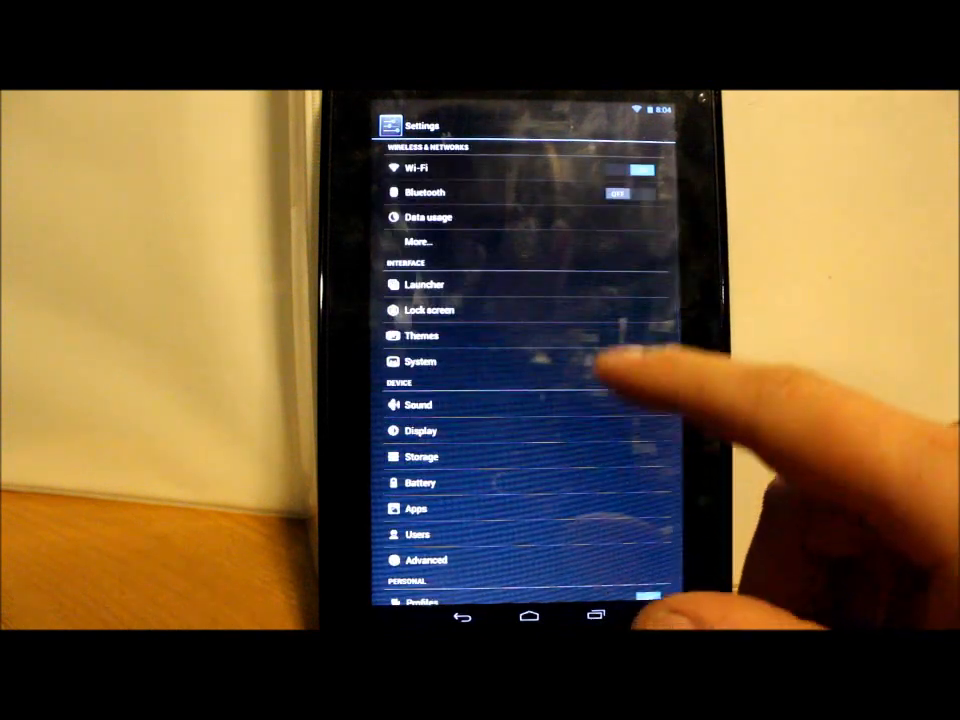
left_click(424, 284)
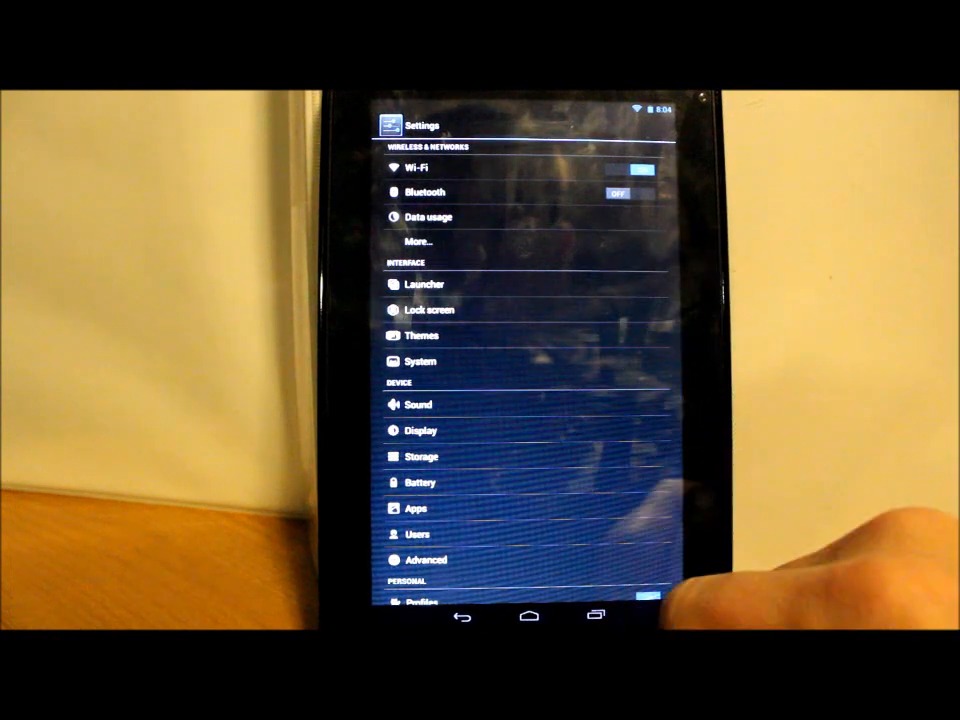
left_click(430, 308)
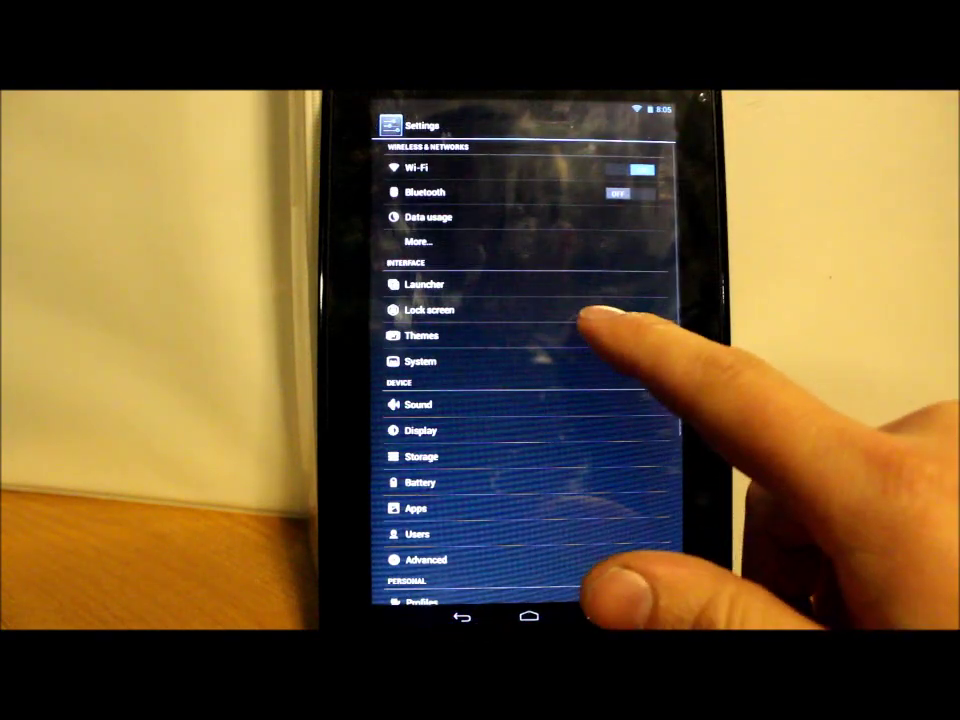
left_click(422, 336)
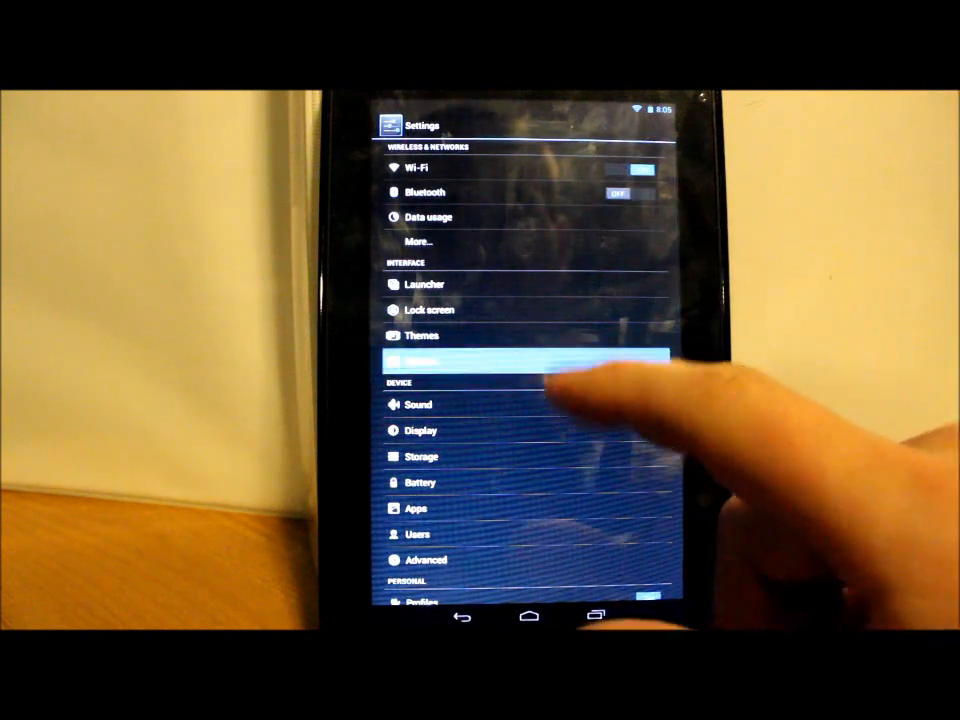
left_click(524, 360)
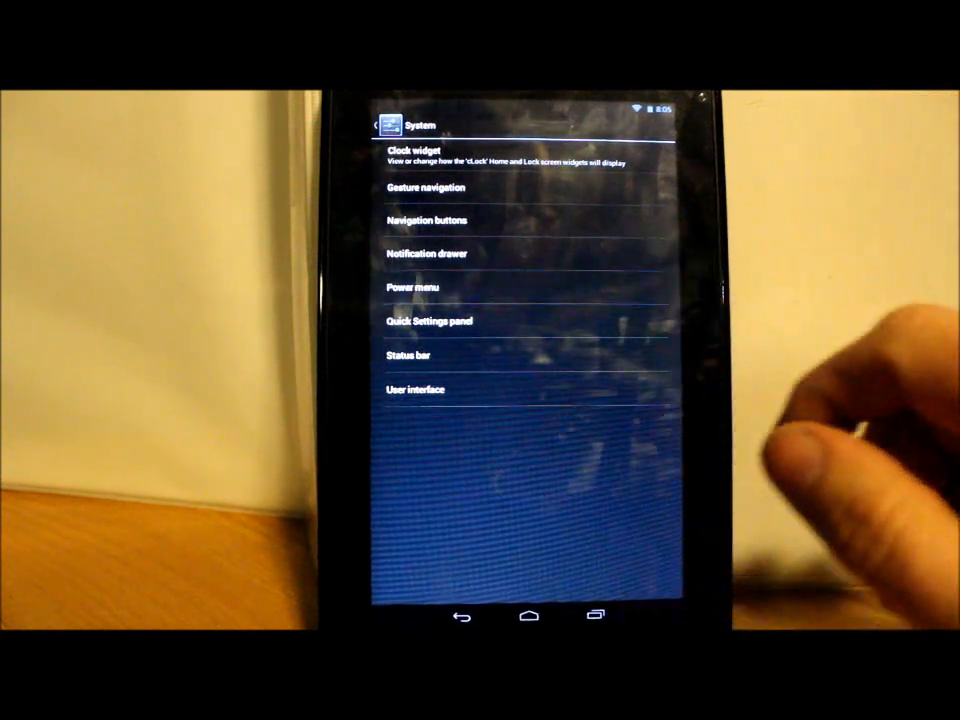
In Power menu options toggle the Reboot entry, then head back to the main Settings list
left_click(412, 288)
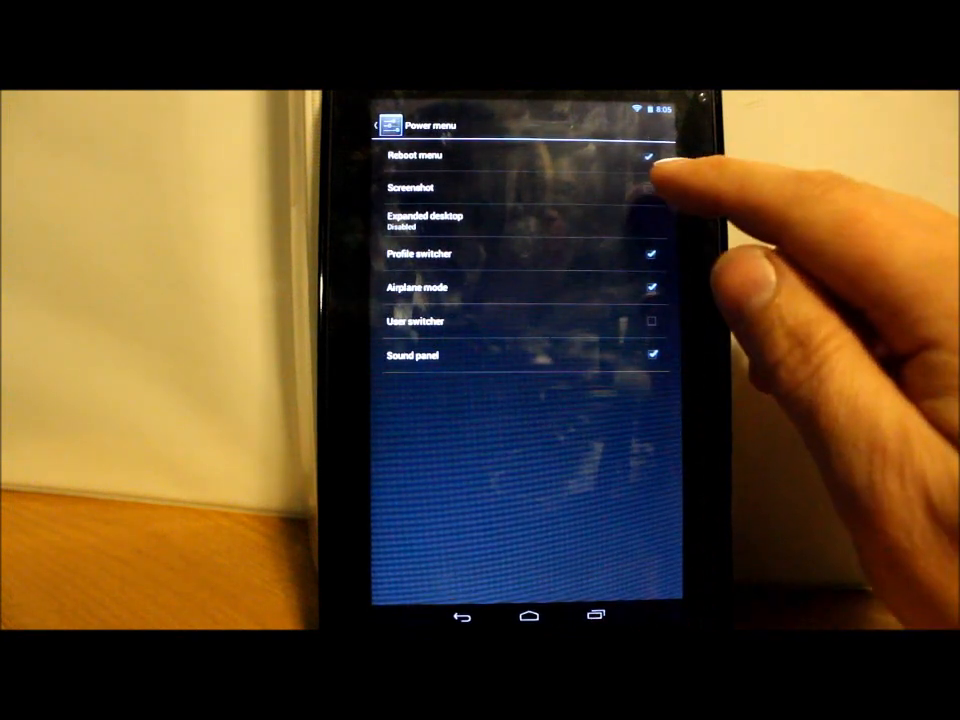
left_click(652, 188)
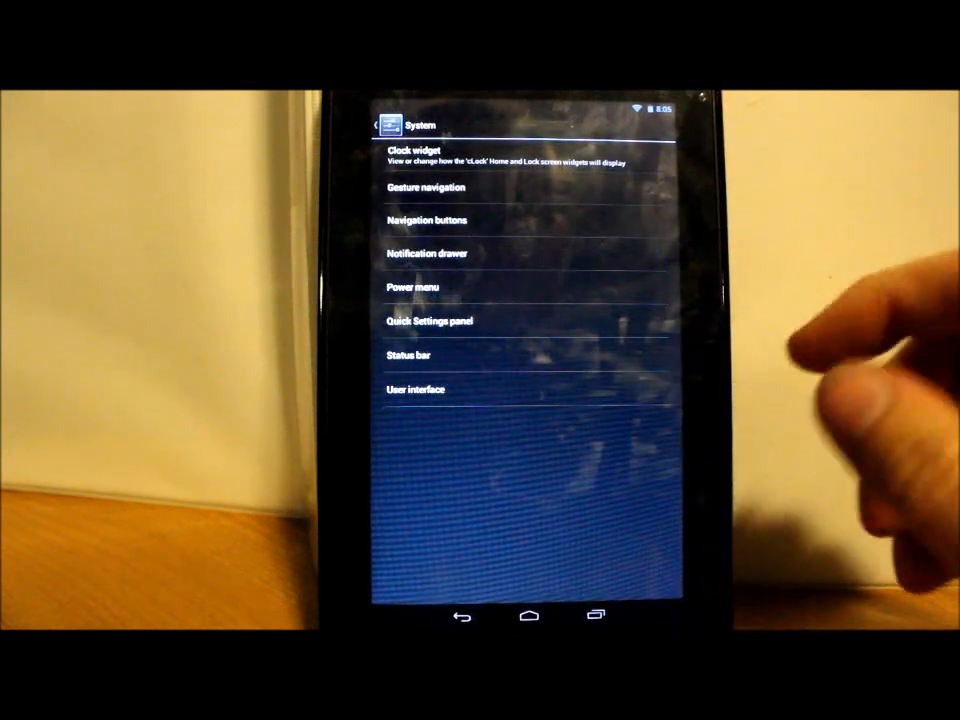
left_click(428, 320)
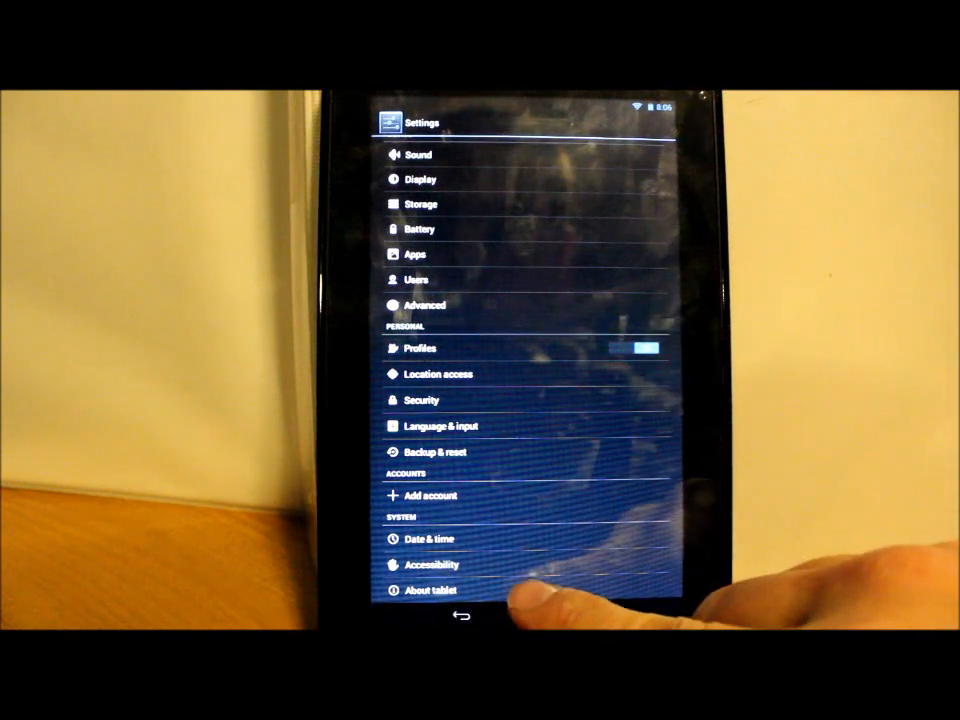
Unlock Developer options via About tablet's Build number and view them
left_click(432, 590)
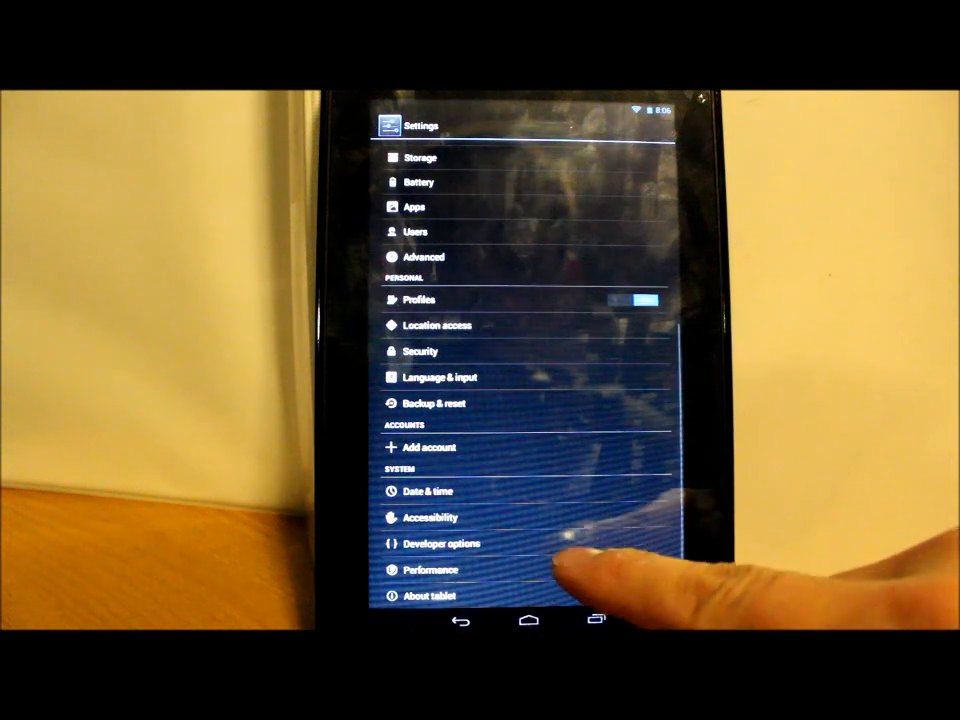
left_click(432, 570)
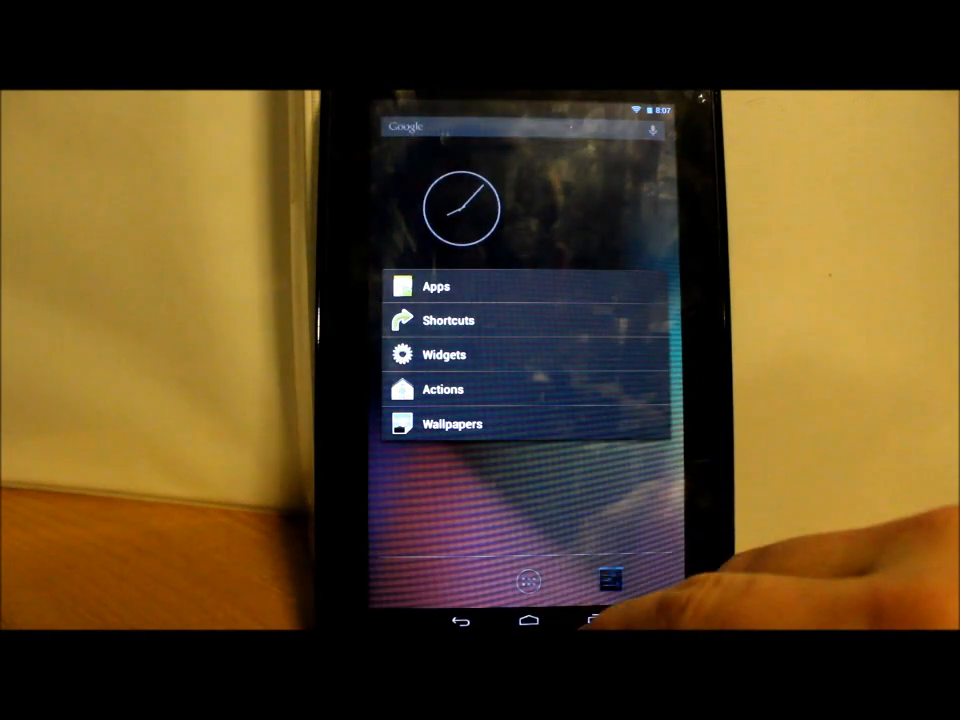
Apply the mascot image from CM Wallpapers as the home screen wallpaper
left_click(452, 424)
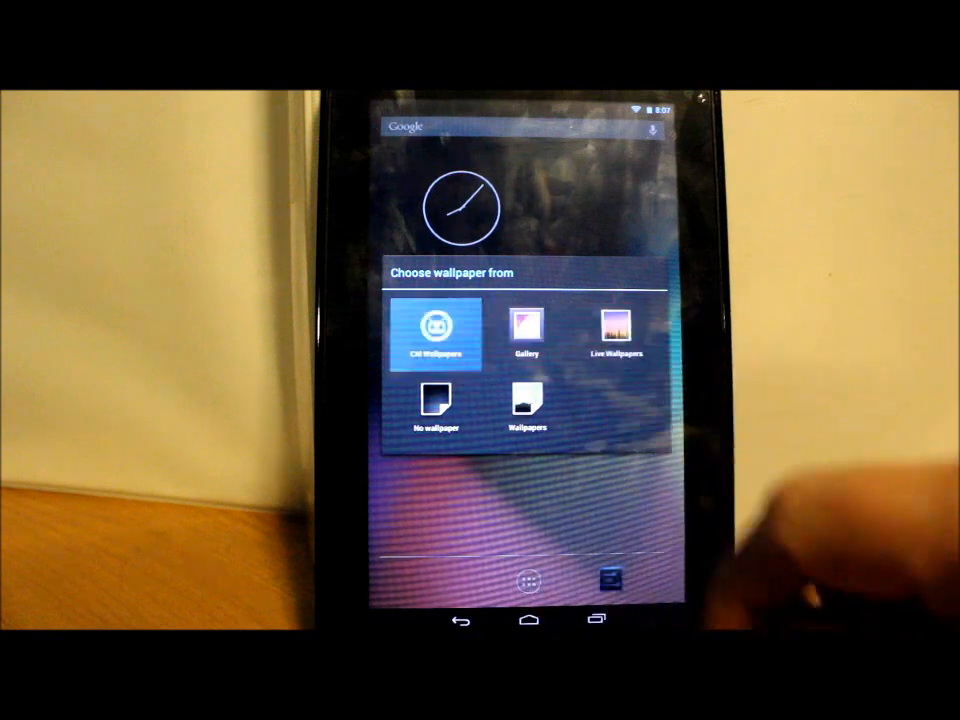
left_click(436, 336)
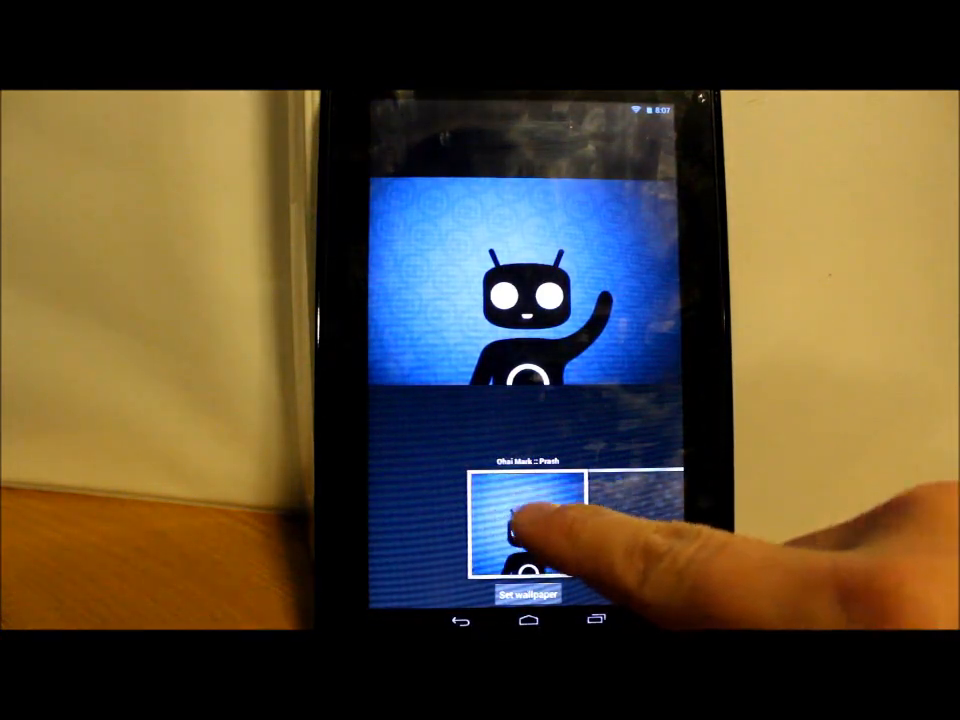
left_click(528, 592)
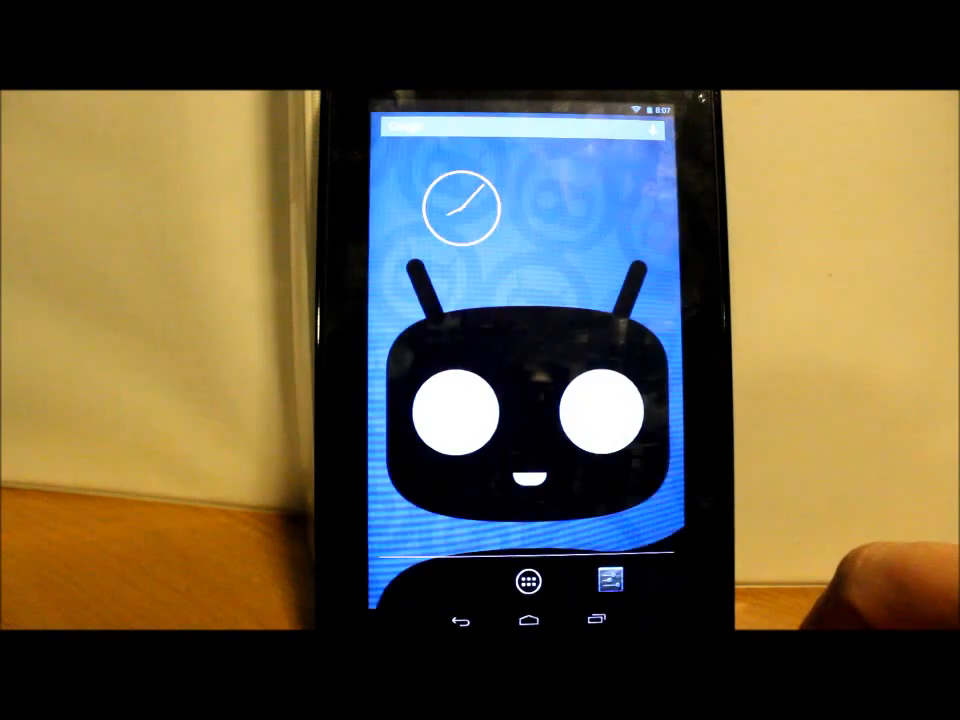